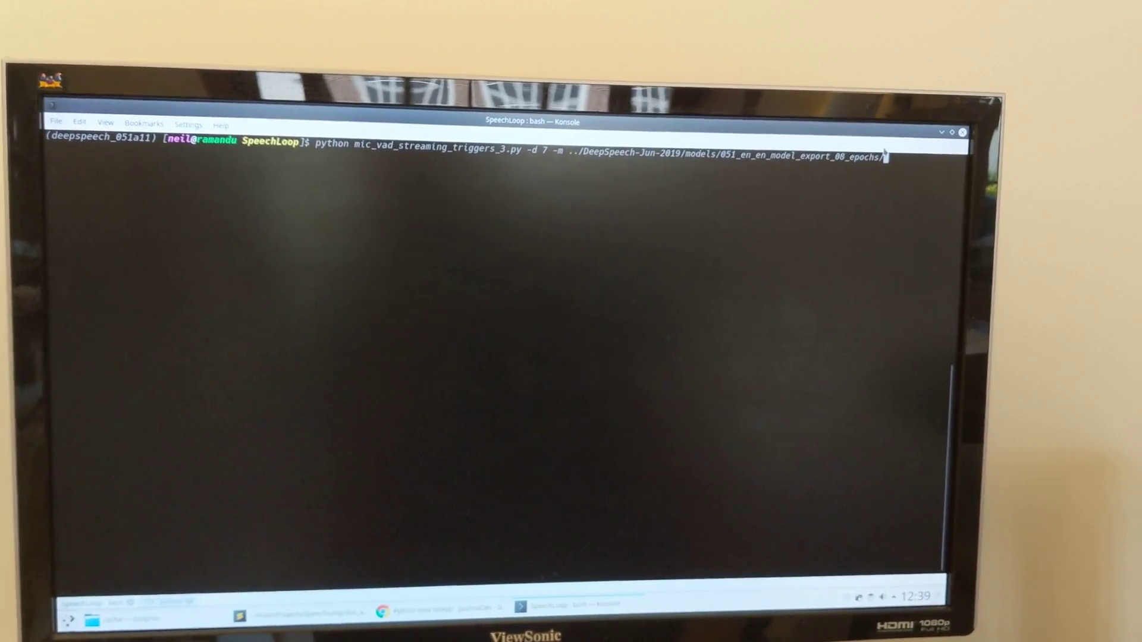
# Run mic_vad_streaming_triggers_3.py so DeepSpeech loads its model and starts listening.
pyautogui.press('Return')
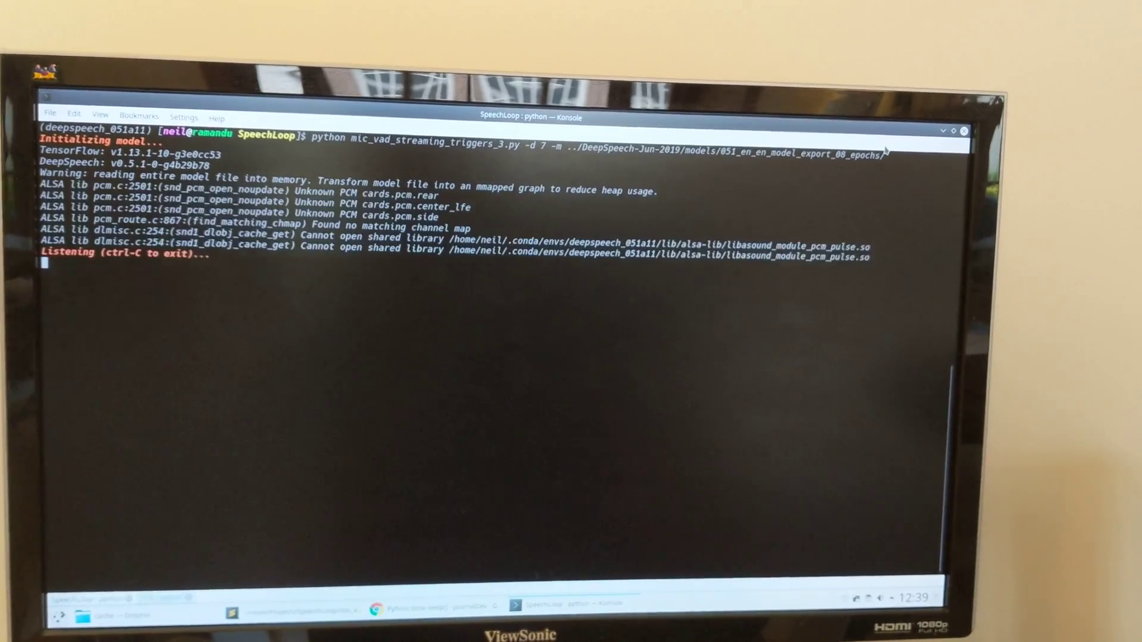